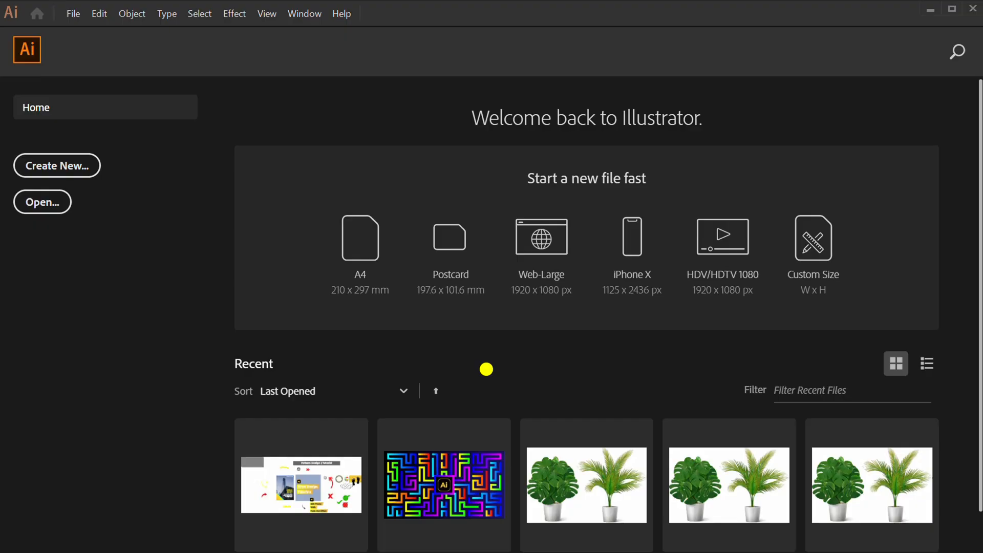
Create a new blank document from a preset on the Home screen.
left_click(57, 165)
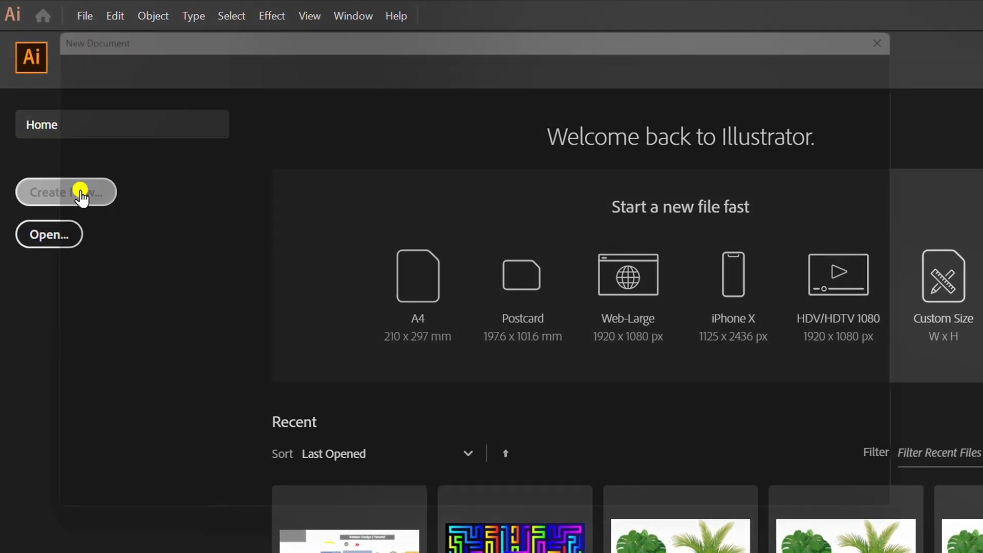
left_click(65, 192)
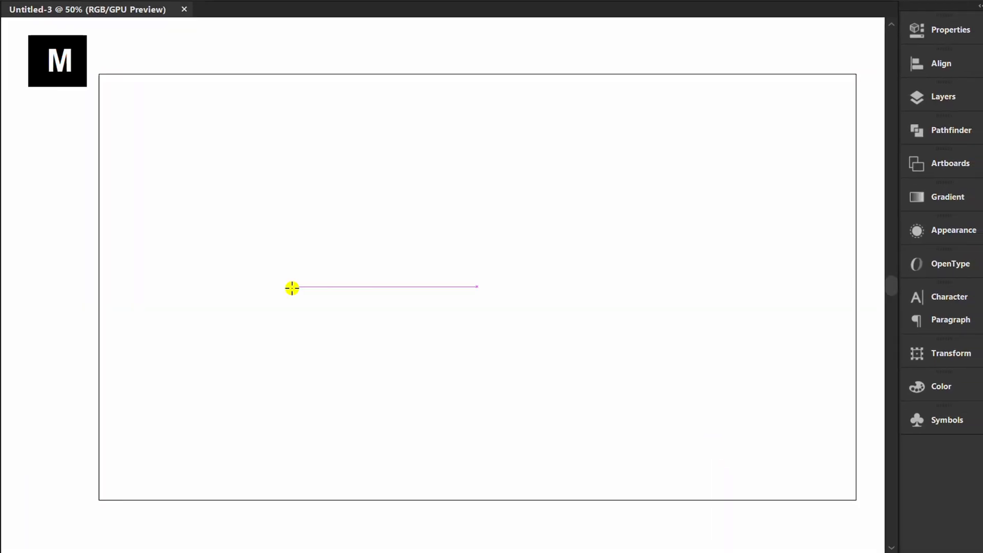
Draw an artboard-sized rectangle with black fill and no stroke.
left_click_drag(98, 73, 162, 138)
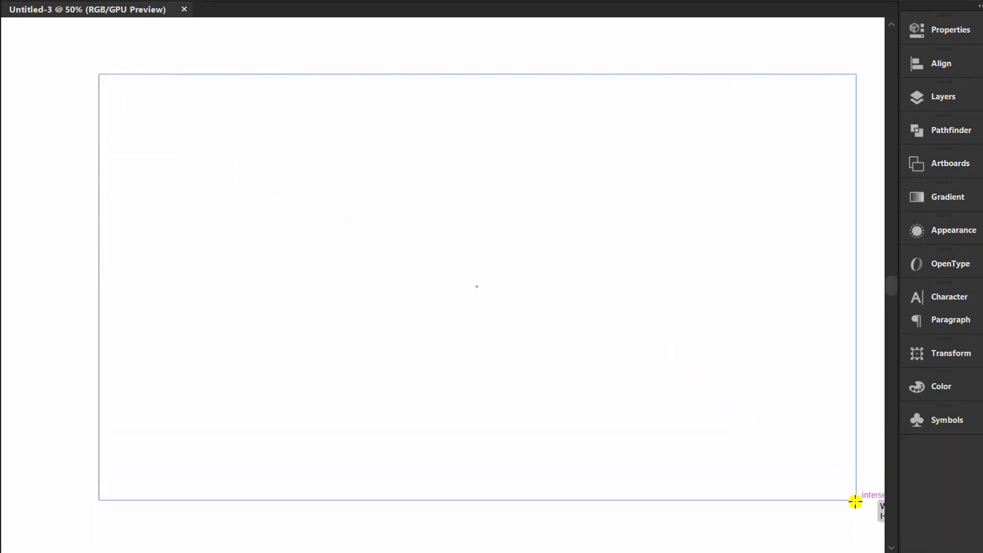
left_click(950, 29)
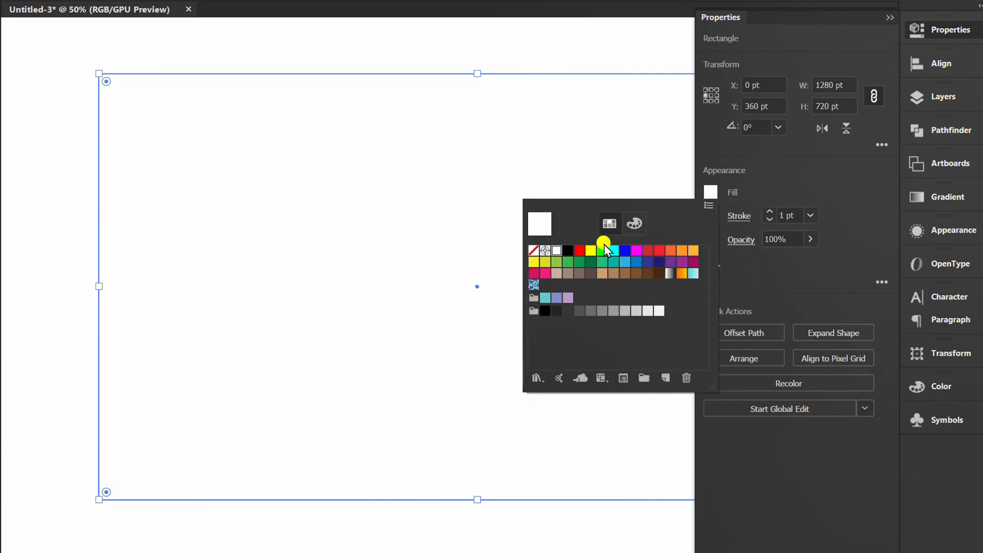
left_click(566, 250)
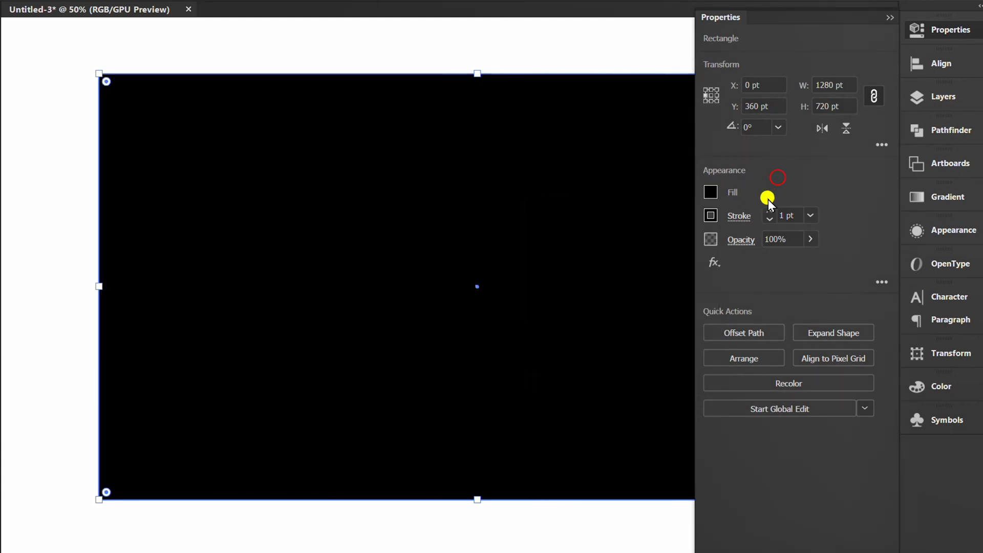
left_click(710, 215)
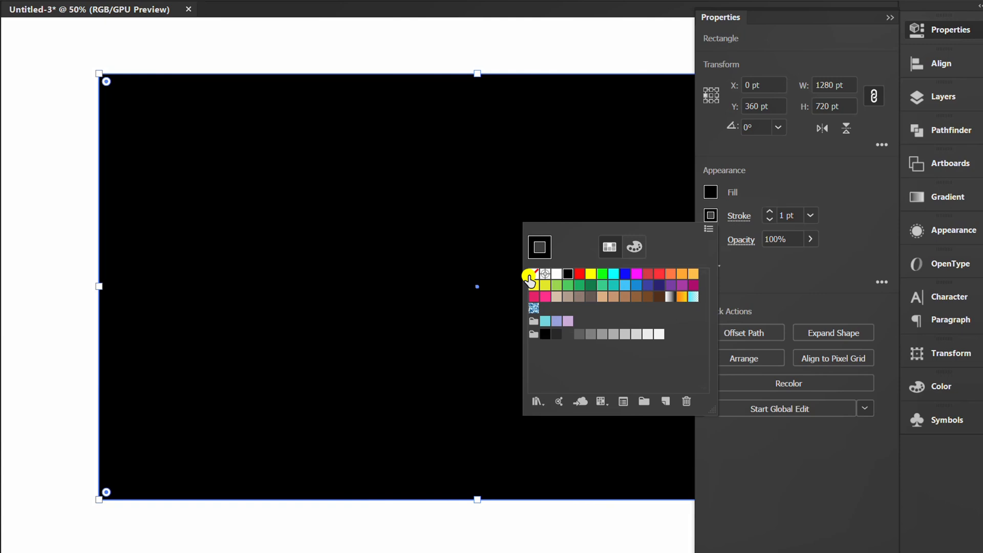
left_click(530, 274)
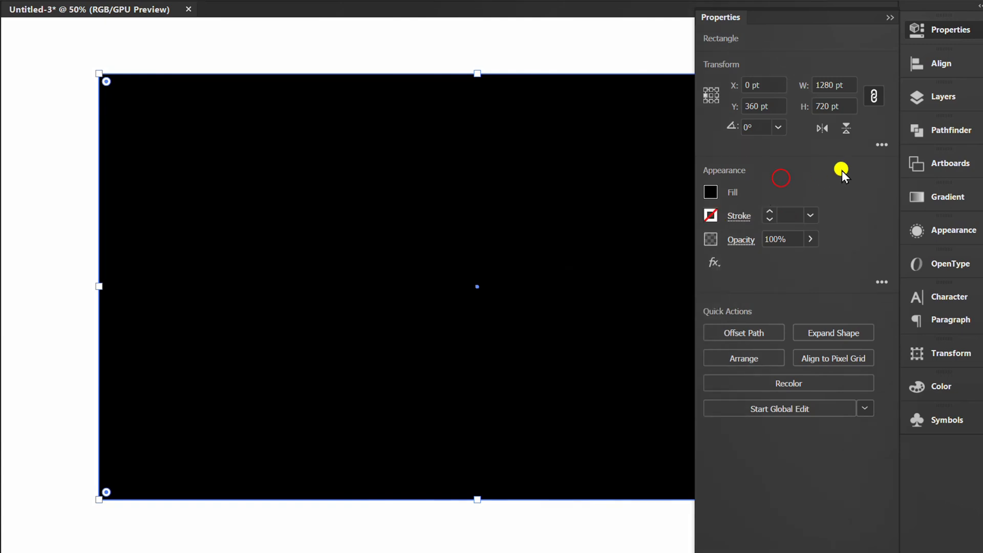
left_click(943, 97)
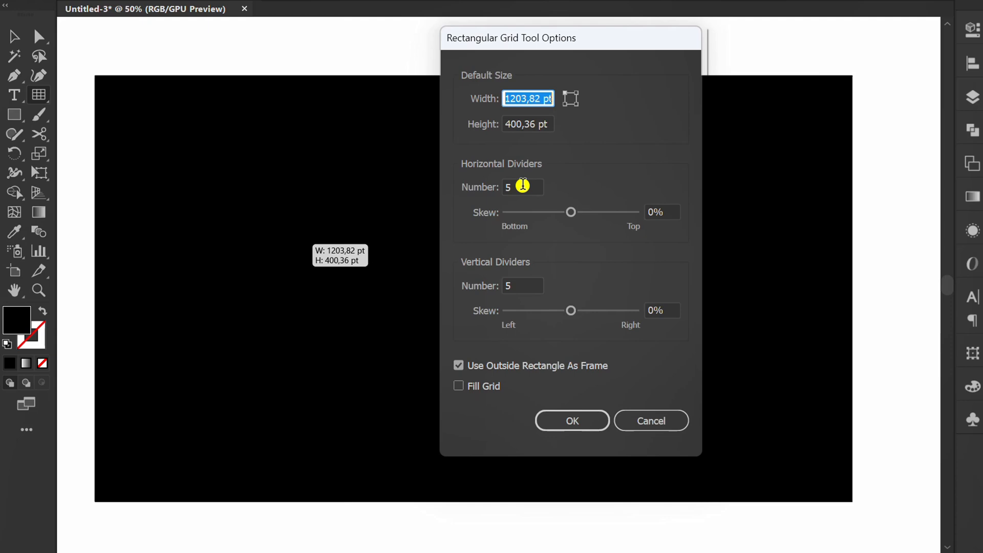
Create a rectangular grid with 20 and 50 dividers and white lines, positioned over the black background.
type("20")
left_click(523, 285)
type("0")
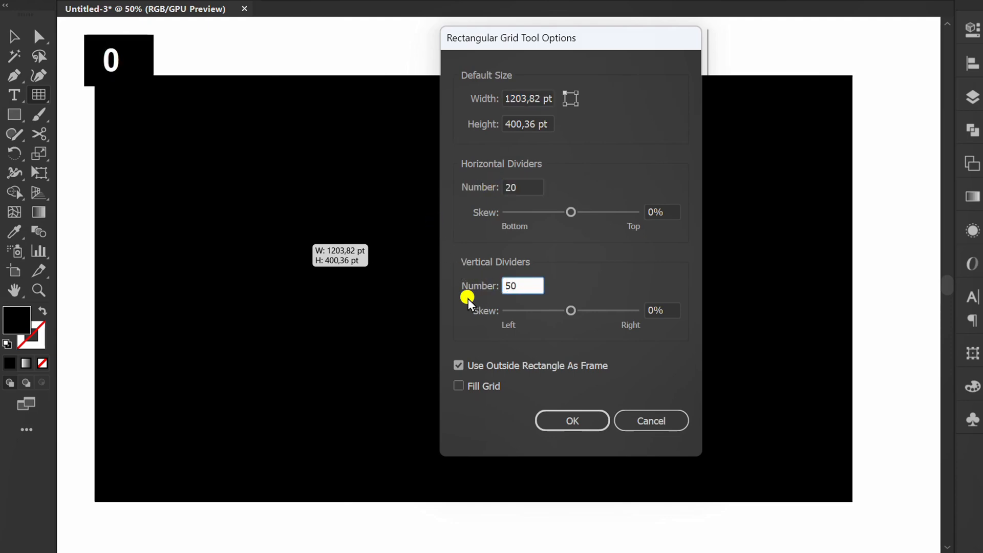
left_click(572, 421)
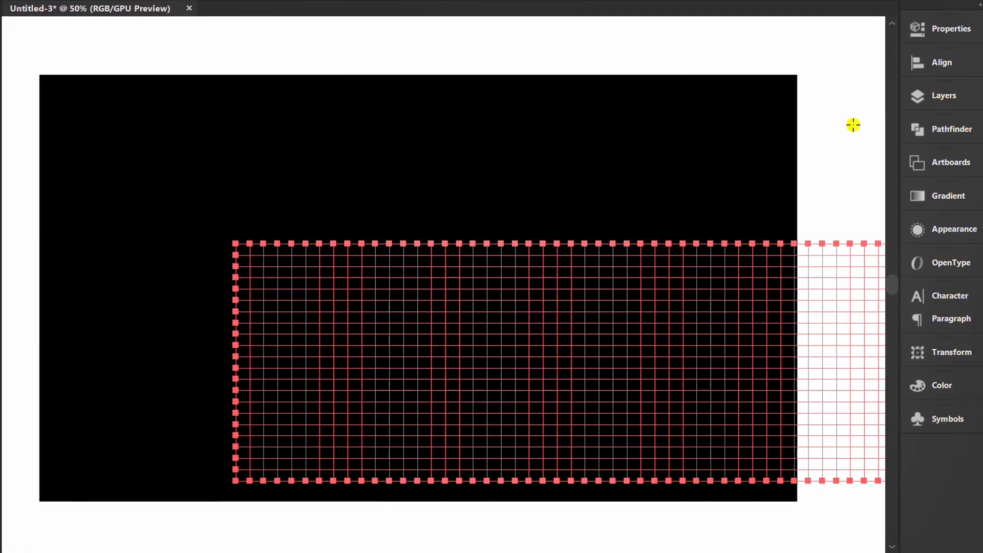
left_click(950, 28)
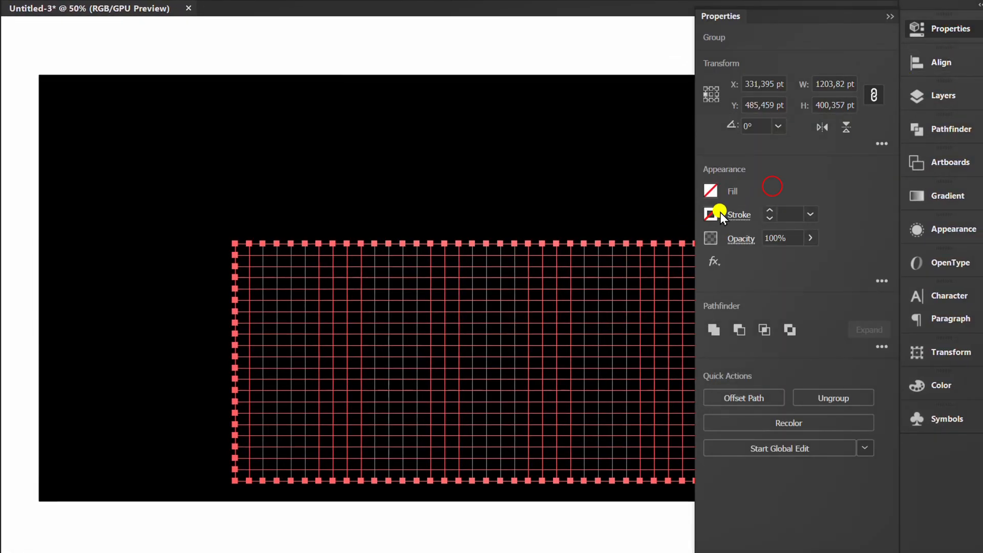
left_click(710, 214)
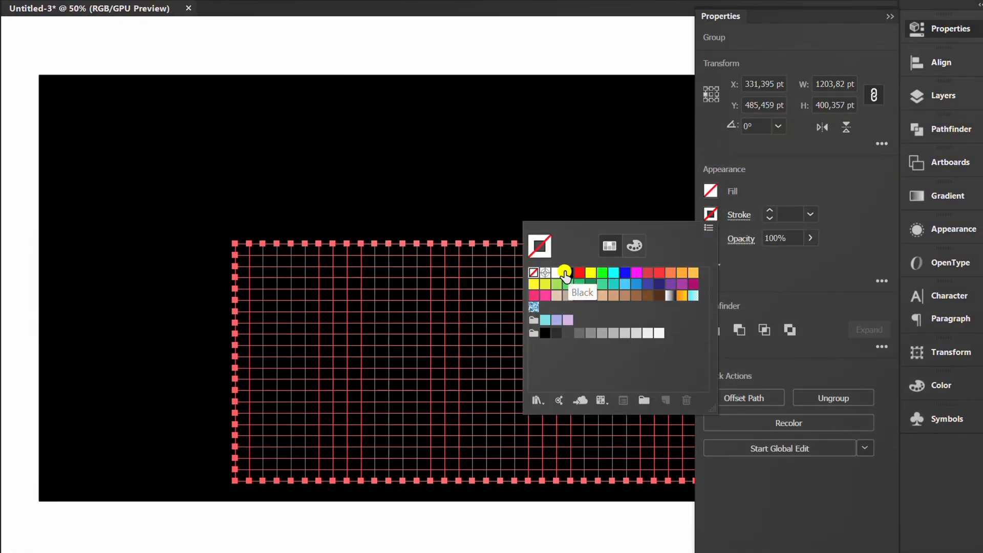
left_click(542, 271)
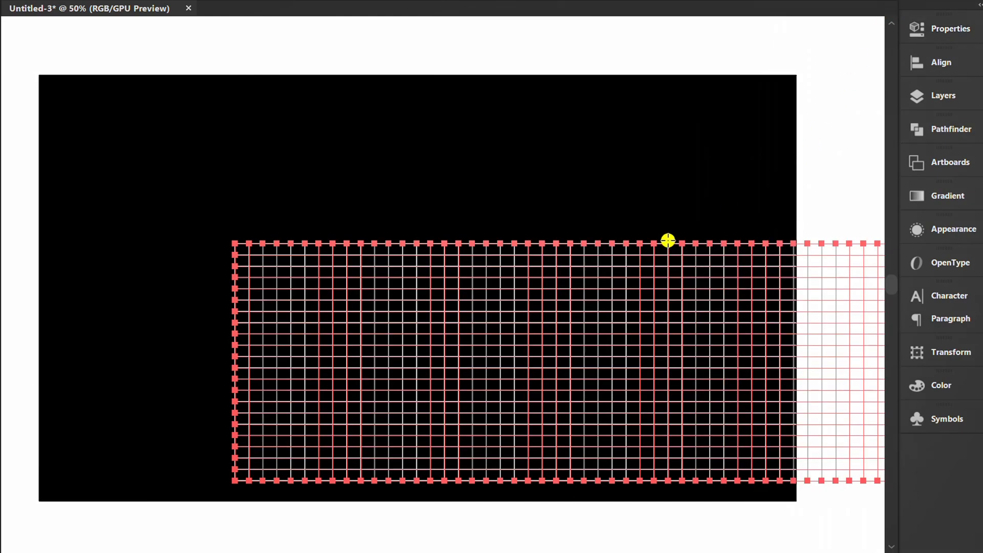
left_click_drag(668, 240, 404, 291)
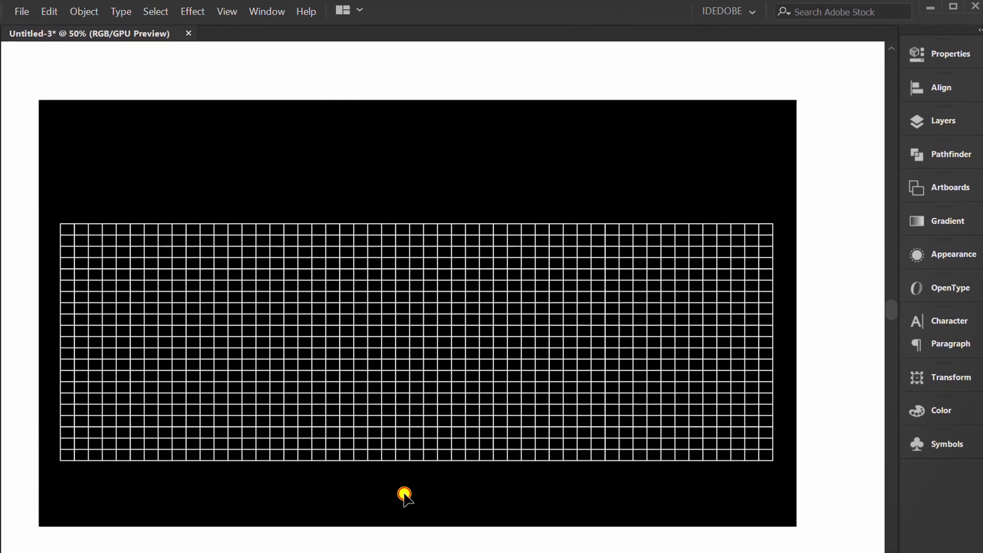
Save the white grid as a new symbol in the Symbols panel.
left_click(266, 11)
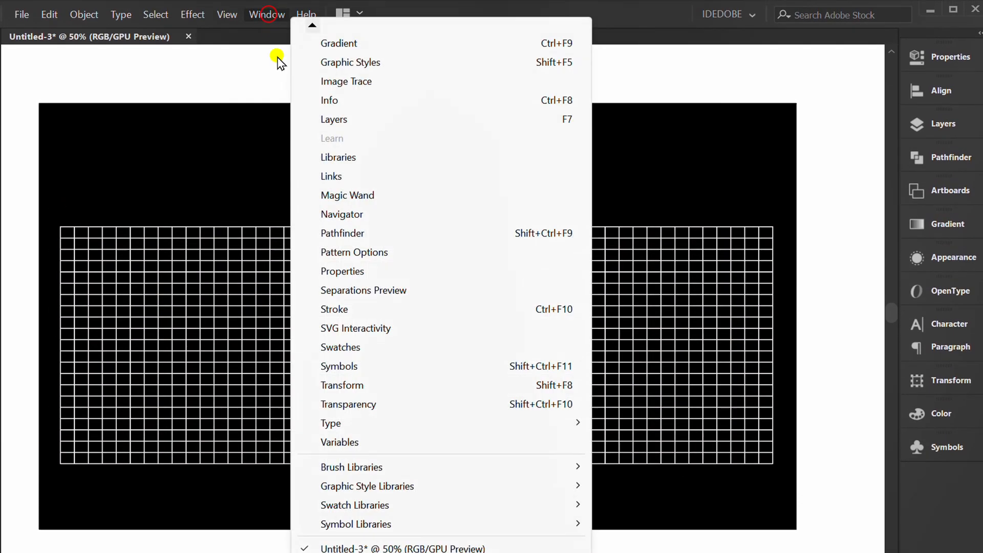
mouse_move(366, 366)
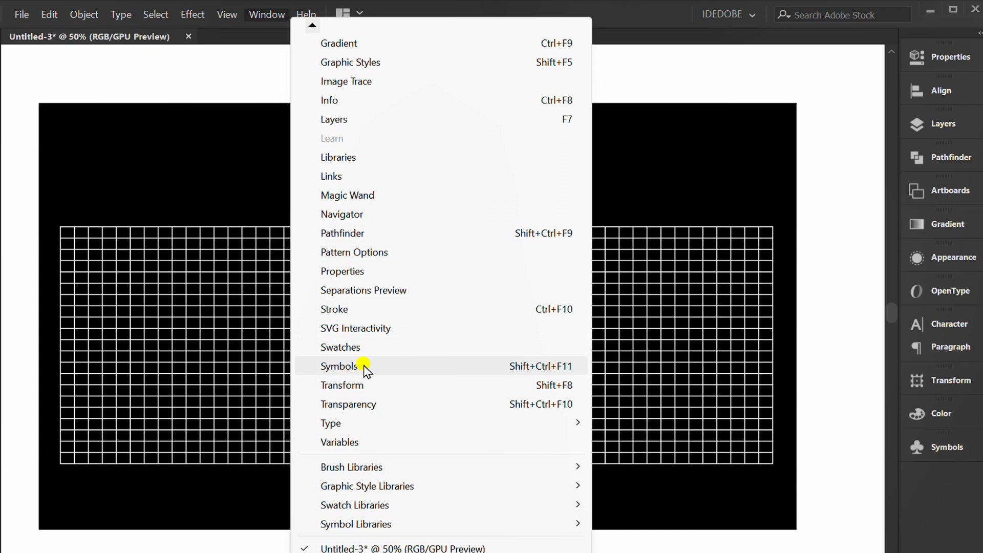
left_click(340, 365)
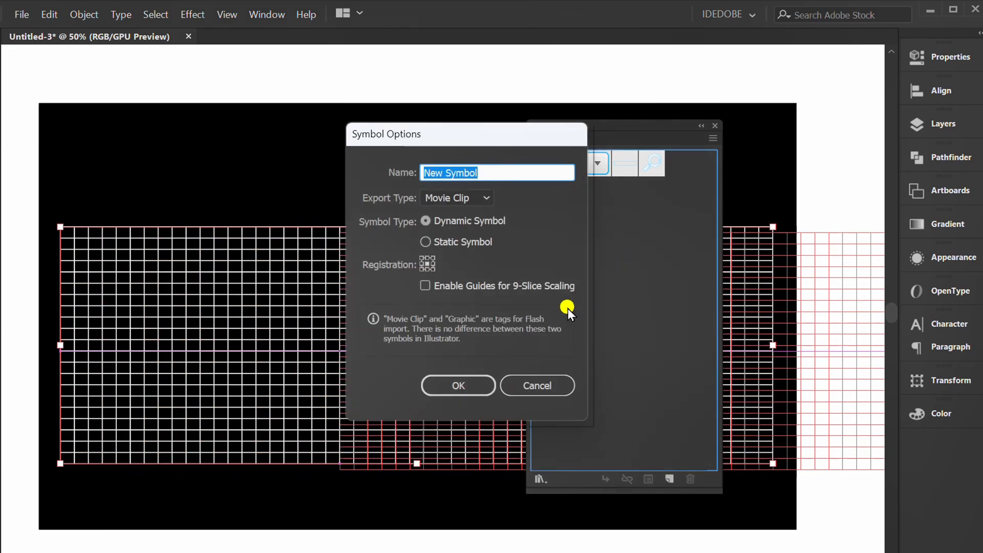
left_click(457, 386)
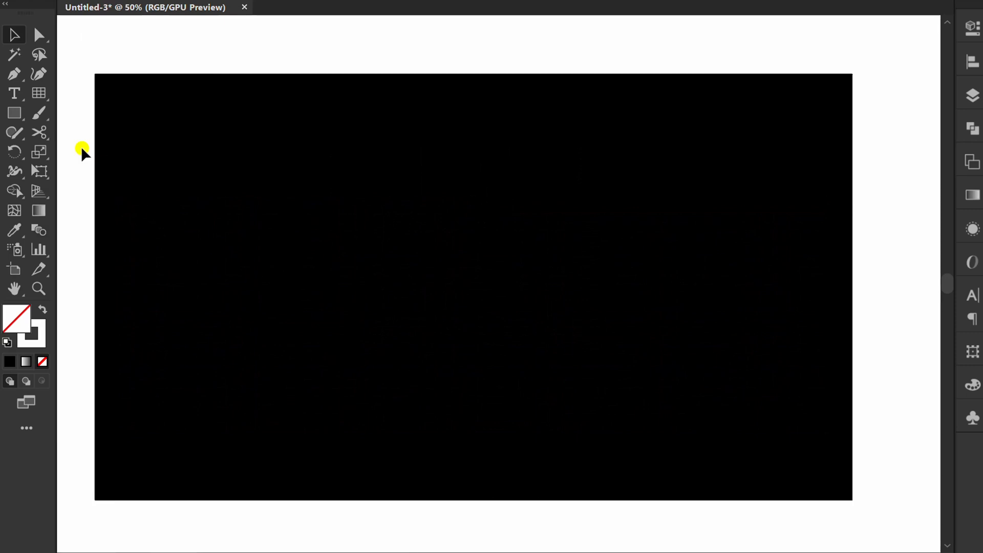
Draw a 100 pt circle and set its stroke and fill to None.
left_click(14, 113)
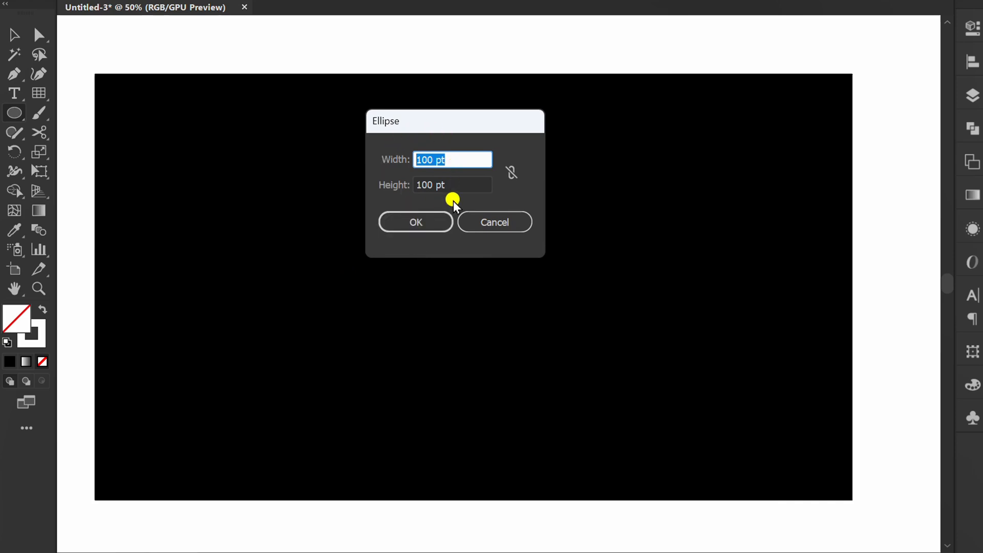
left_click(415, 222)
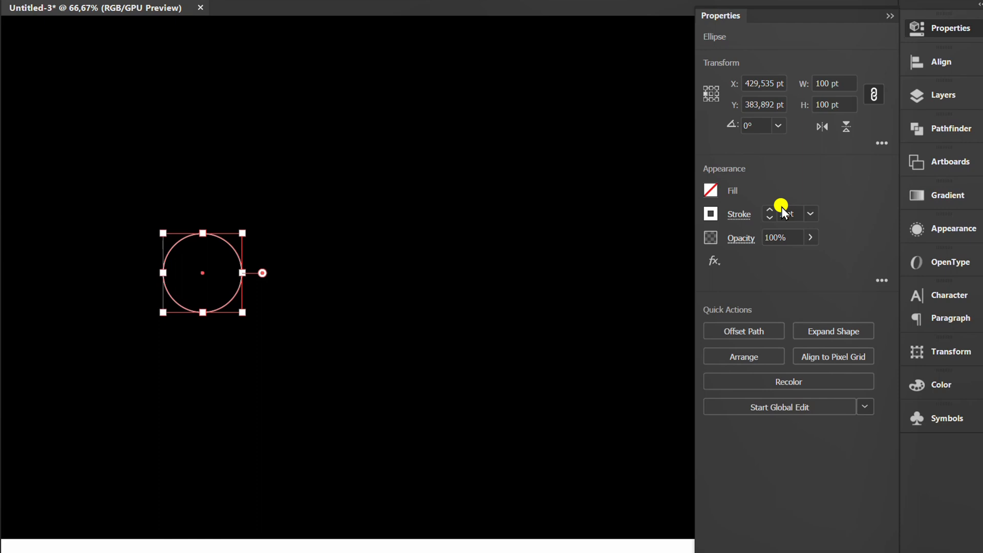
left_click(710, 214)
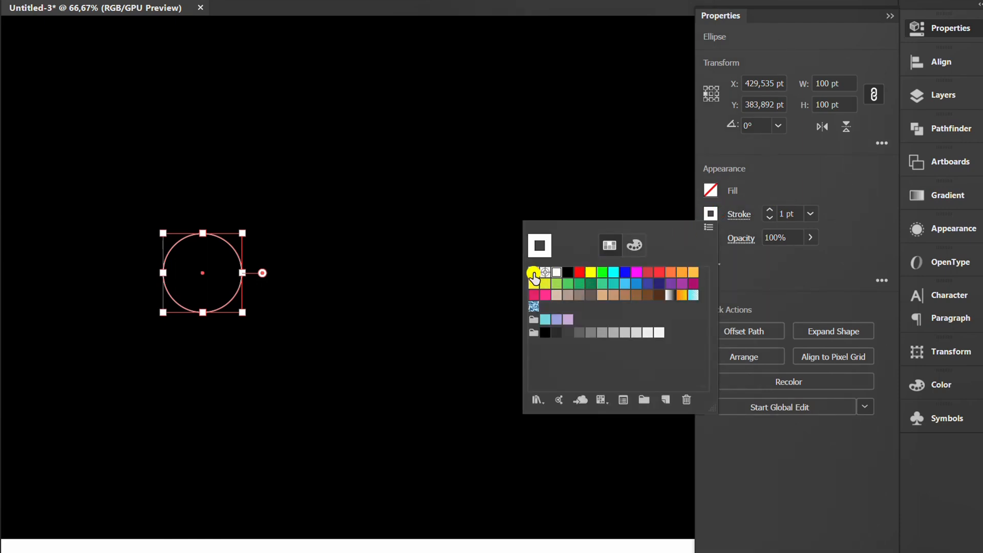
left_click(533, 271)
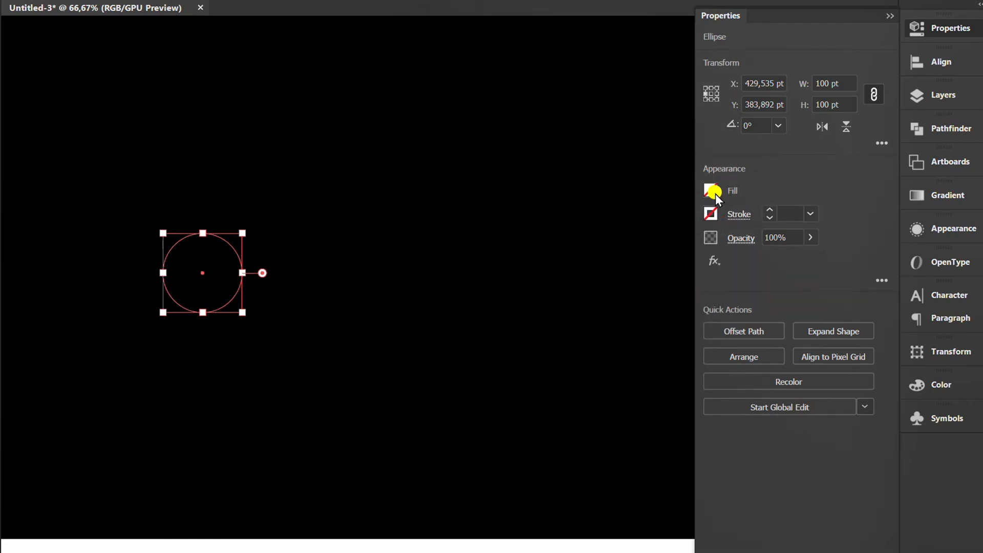
left_click(711, 190)
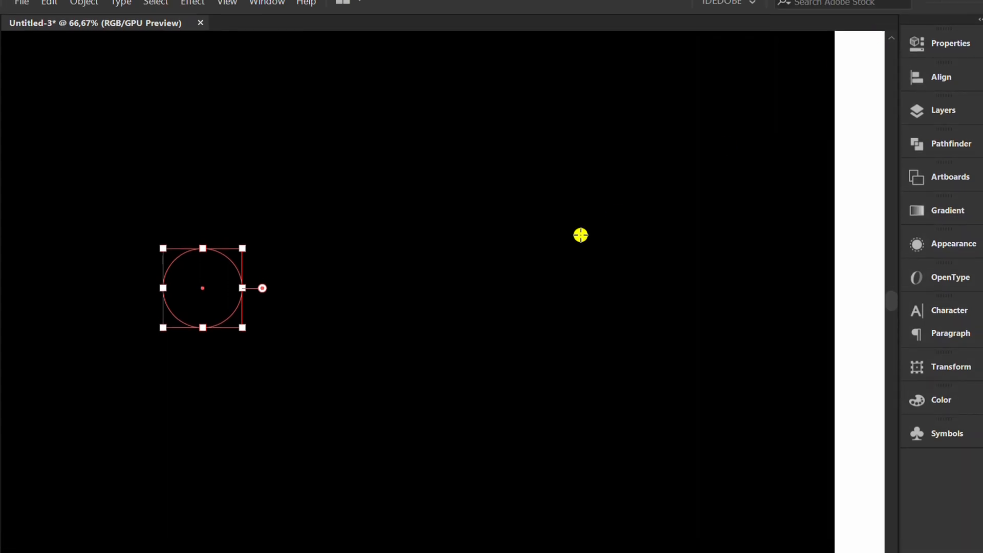
Apply Effect > 3D > Revolve to the circle with preview on and offset 40 pt.
left_click(193, 3)
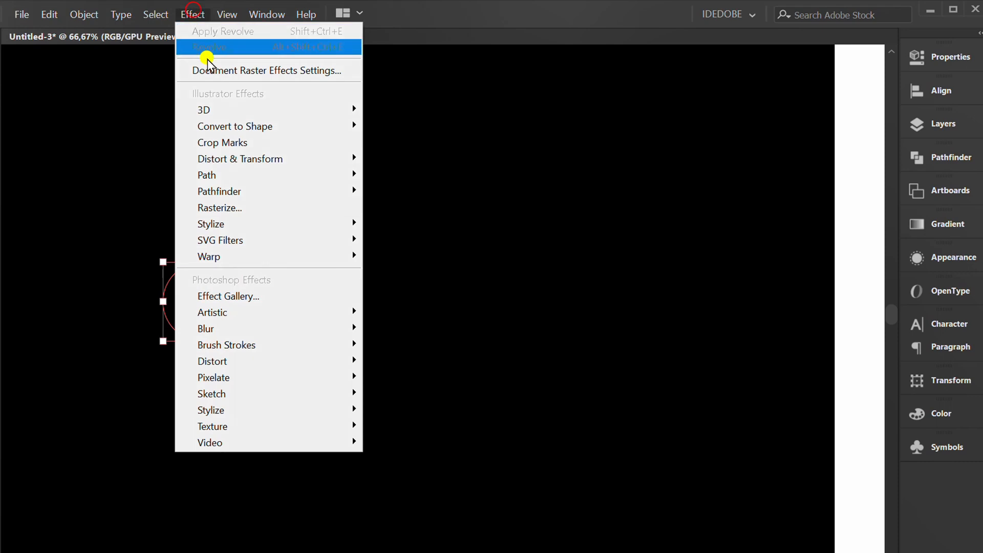
mouse_move(203, 109)
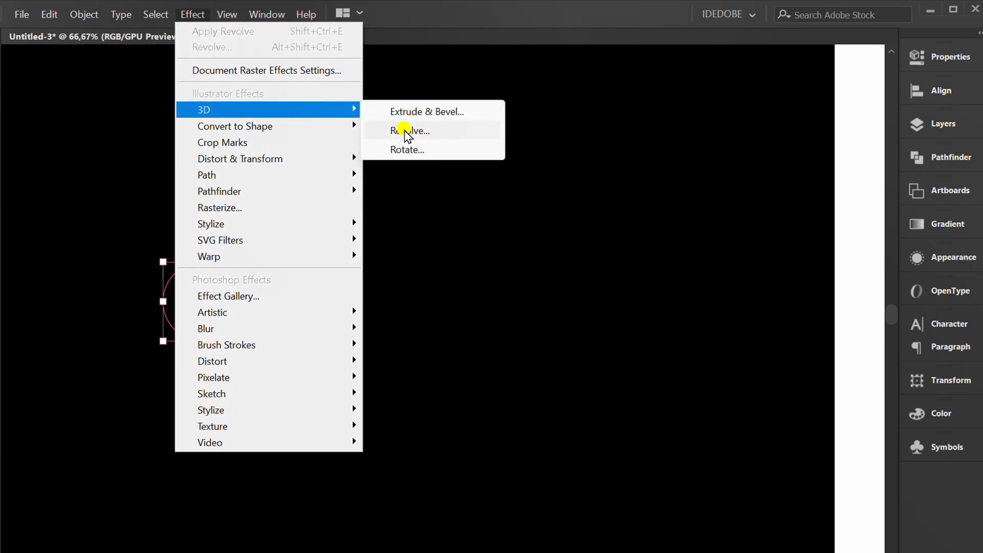
left_click(411, 131)
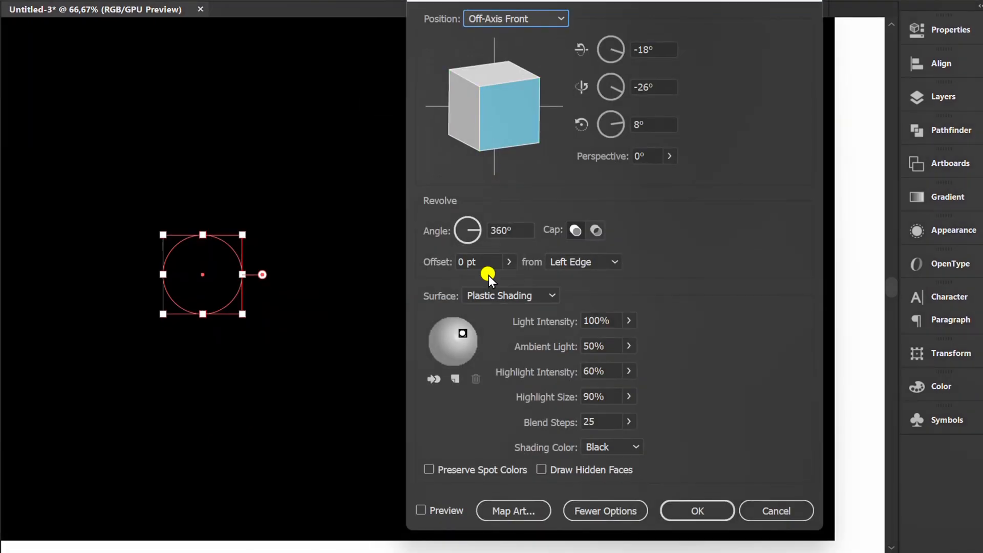
left_click(421, 510)
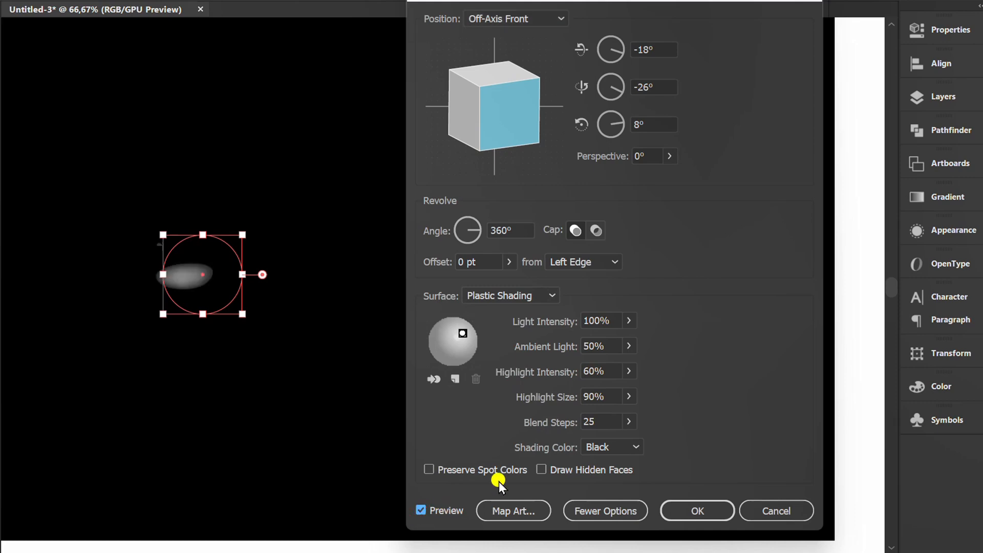
left_click(478, 261)
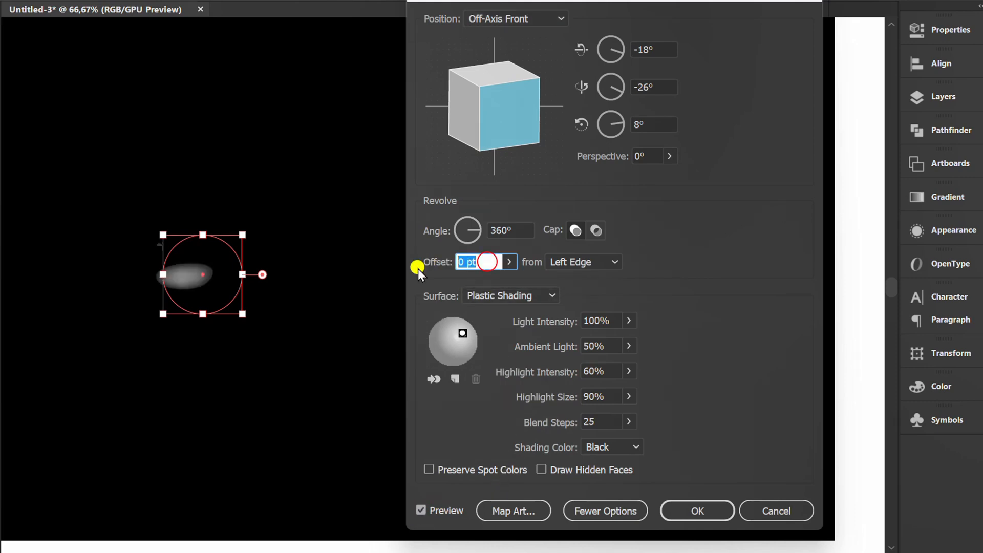
type("40")
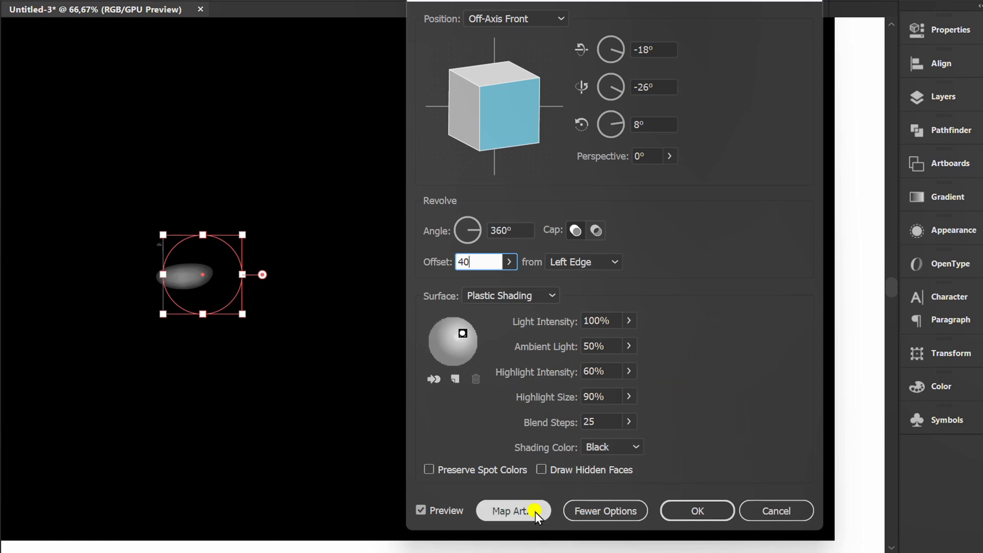
Map the New Symbol grid artwork onto the revolved donut's surface.
left_click(513, 510)
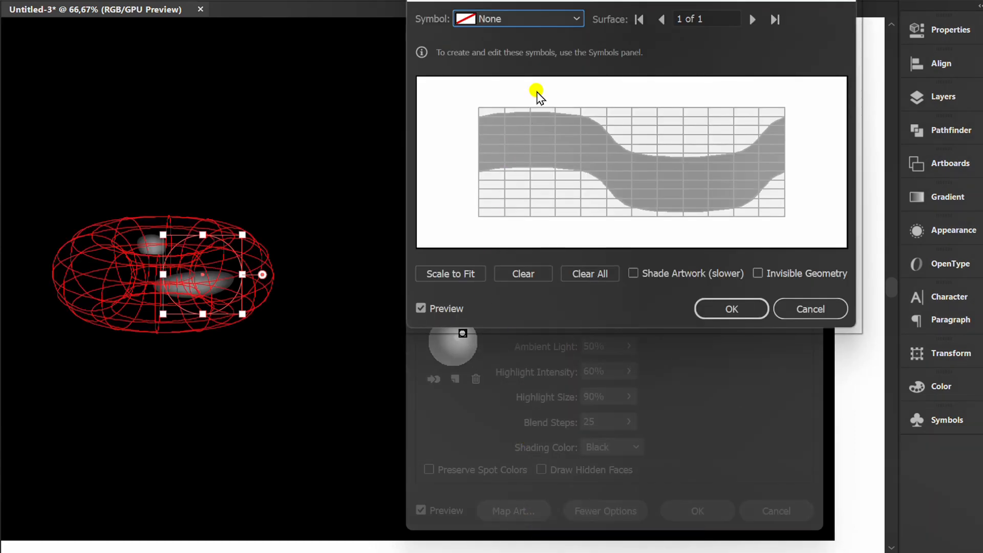
left_click(516, 18)
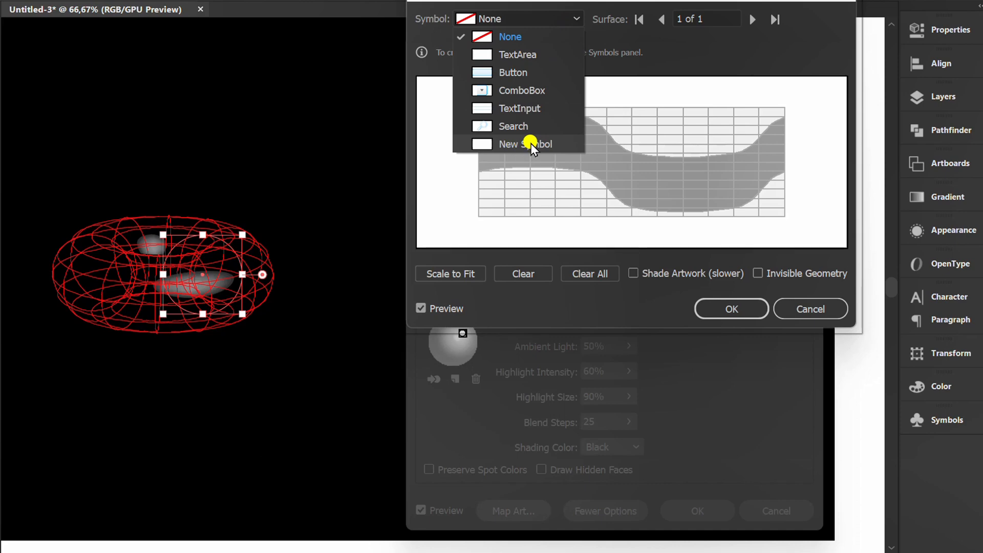
left_click(525, 144)
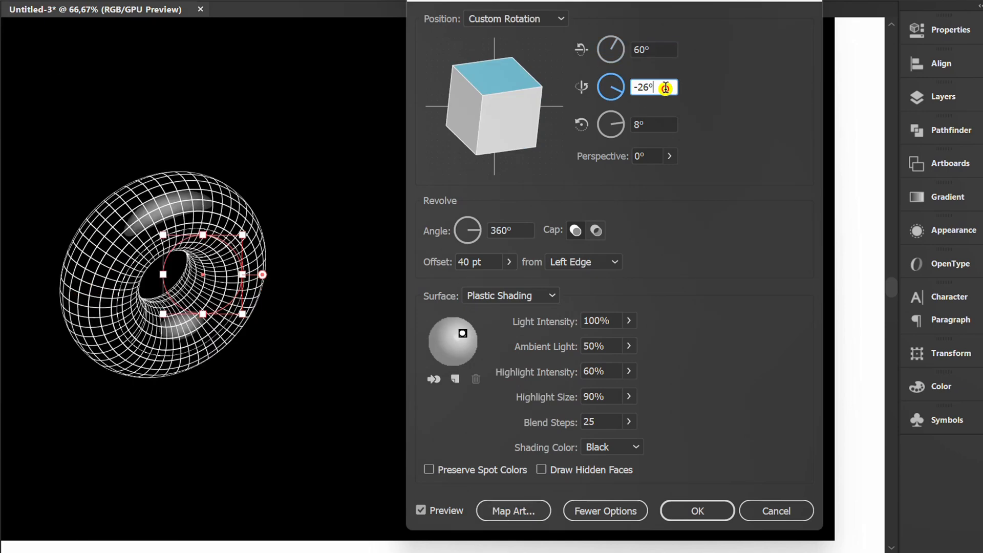
Set the donut's rotation angles to -60° and 20°, then confirm the revolve.
type("20")
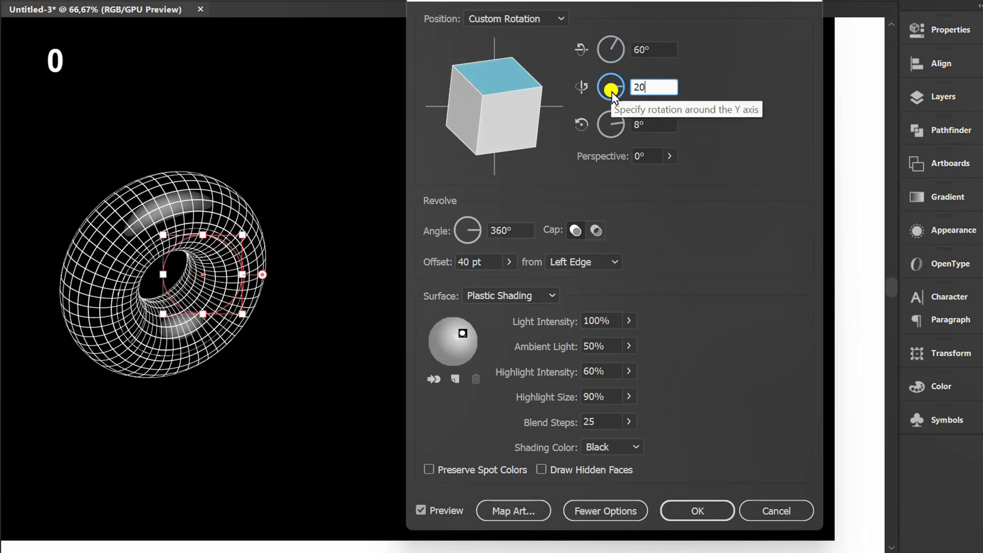
left_click(653, 124)
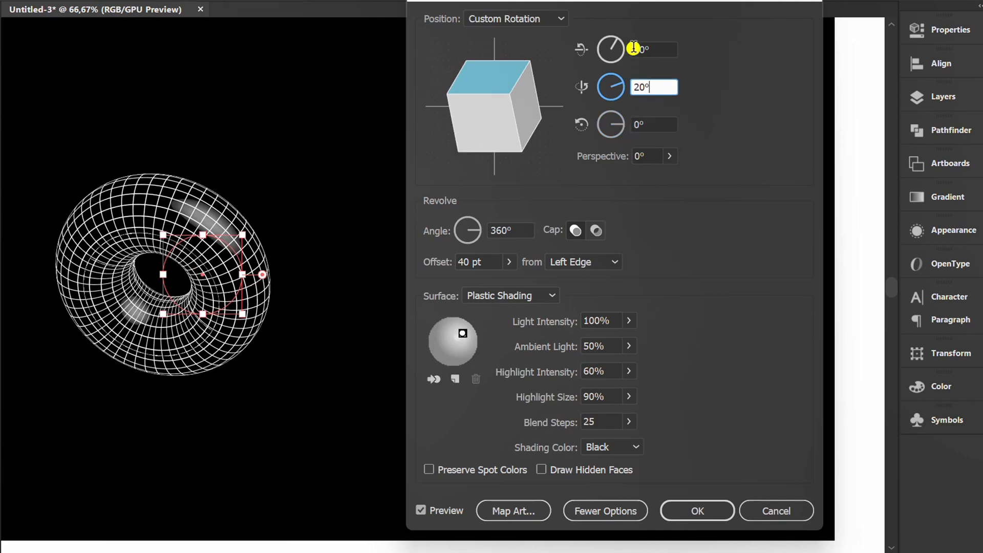
type("-60")
left_click(603, 371)
type("20")
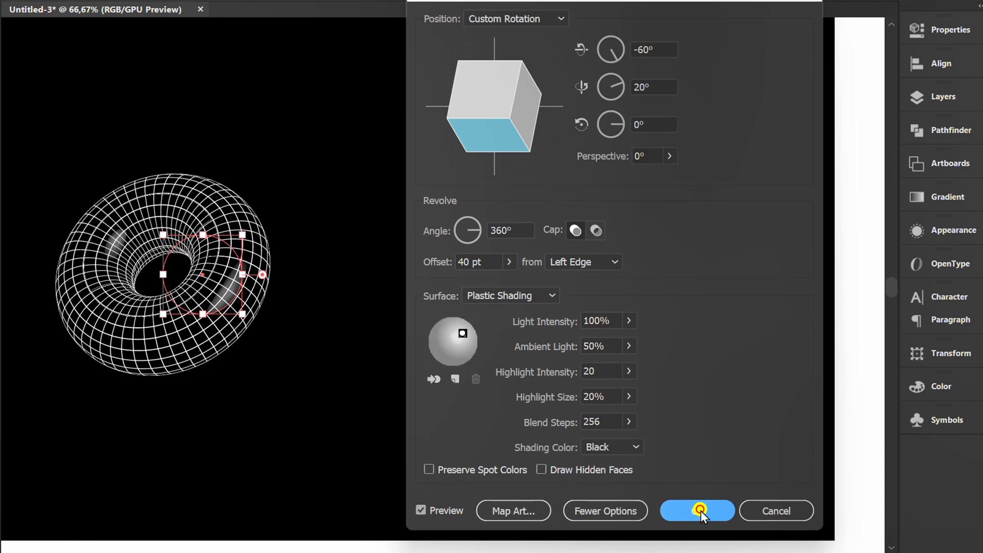
left_click(696, 511)
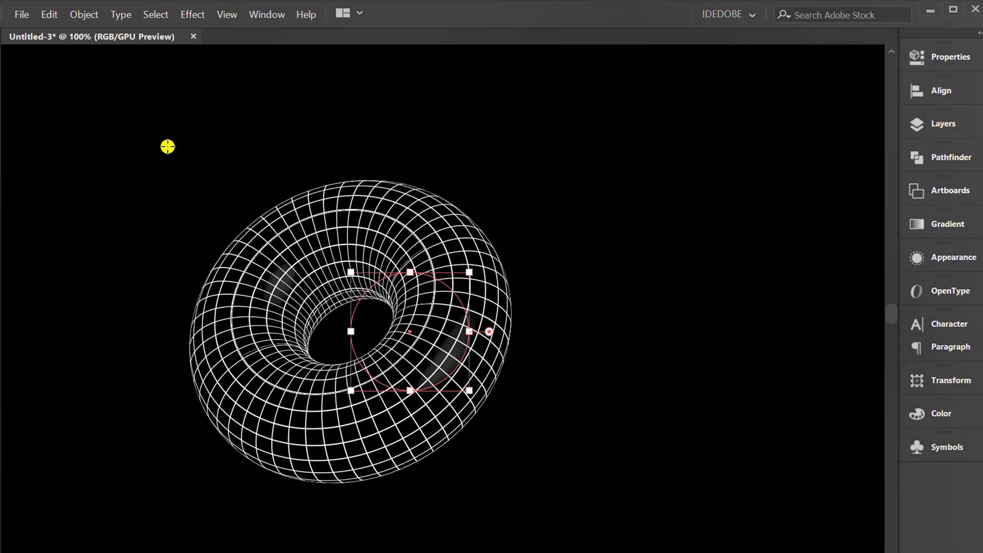
Deselect the donut and drag it to the right on the artboard.
left_click(84, 14)
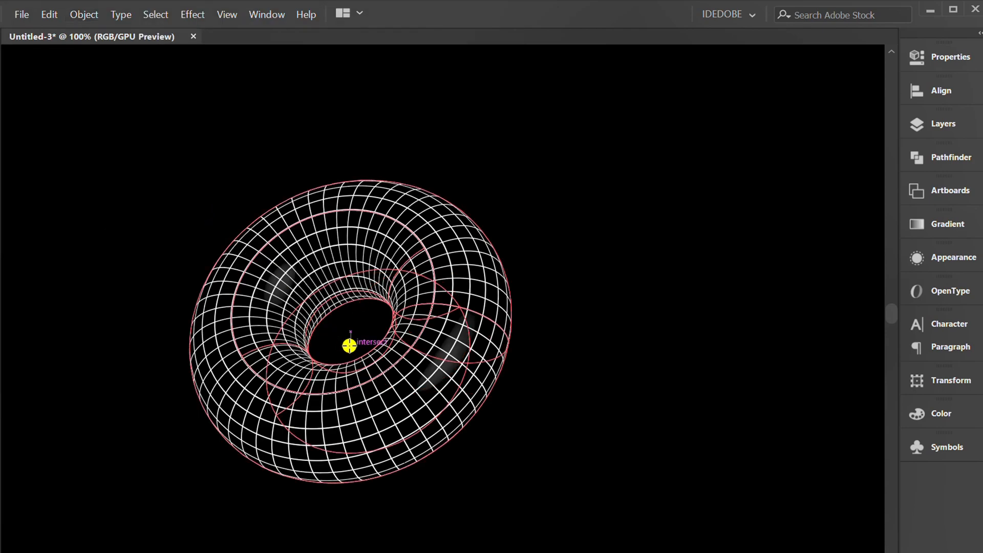
left_click_drag(349, 344, 472, 376)
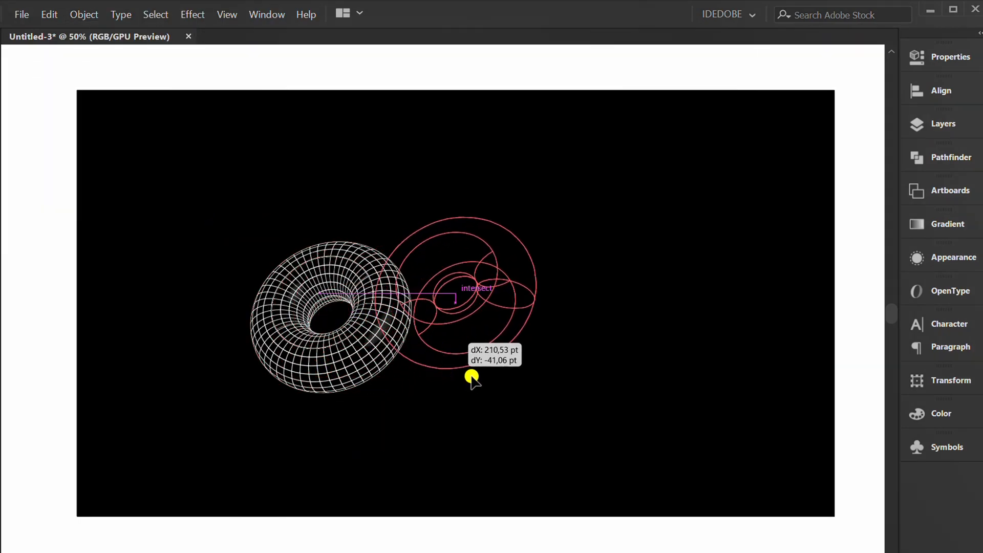